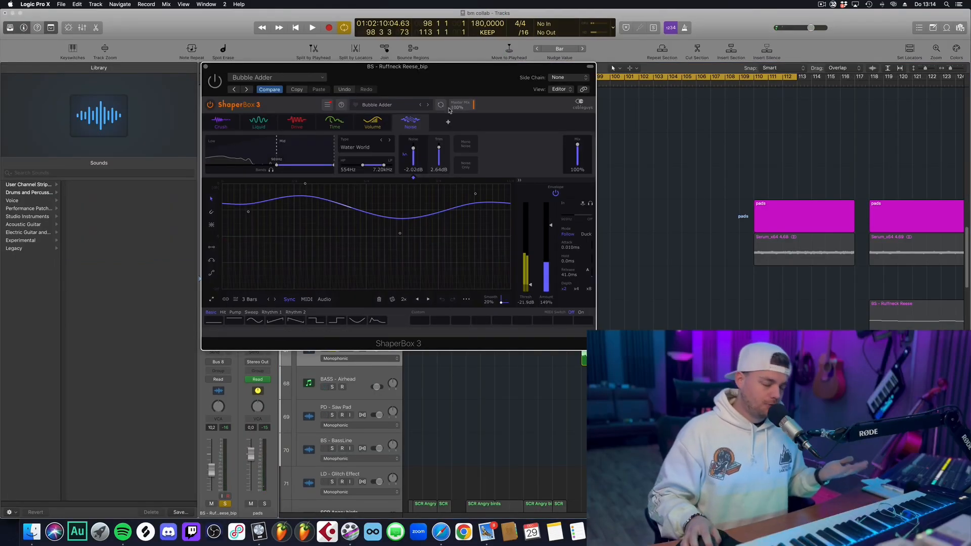
- Start playback so the Ruffneck Reese bass sounds through ShaperBox 3's Bubble Adder preset
left_click(312, 28)
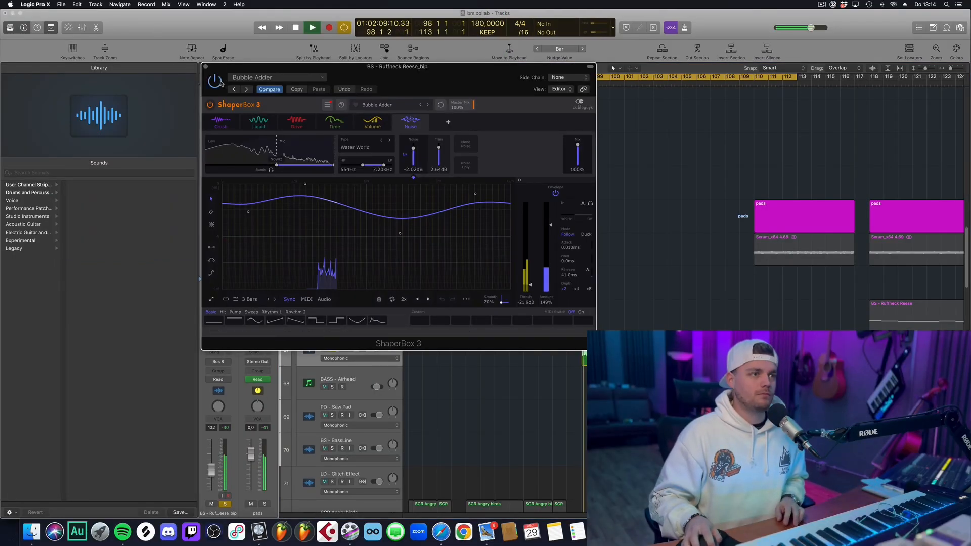